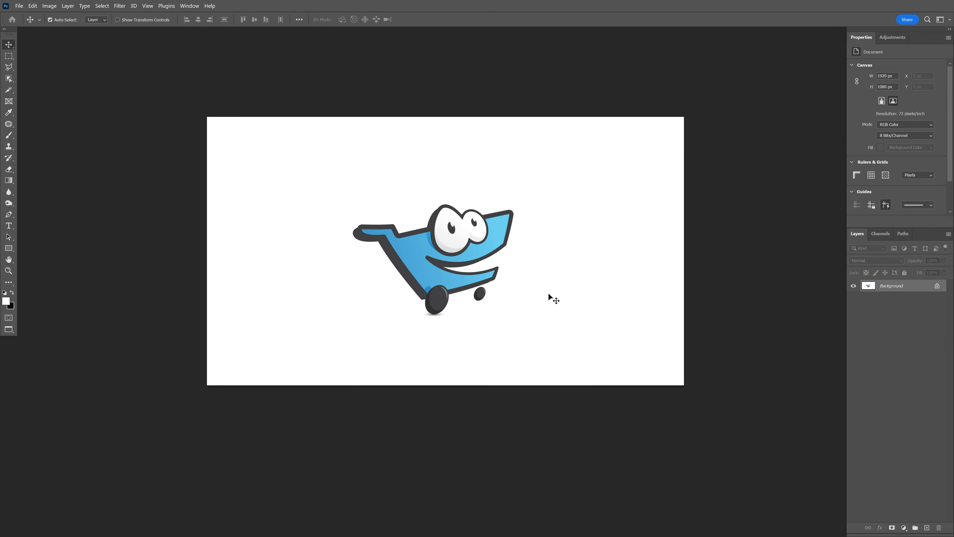
mouse_move(549, 290)
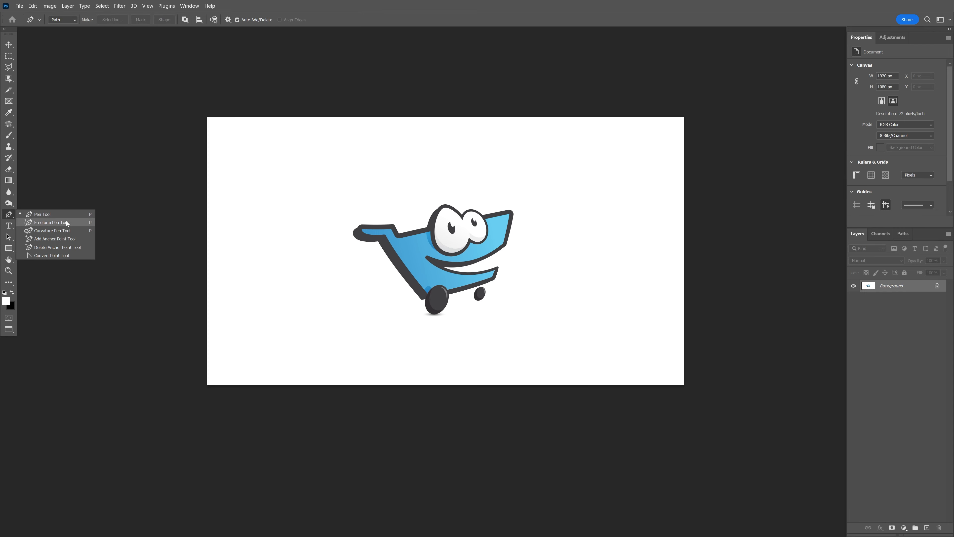
mouse_move(55, 247)
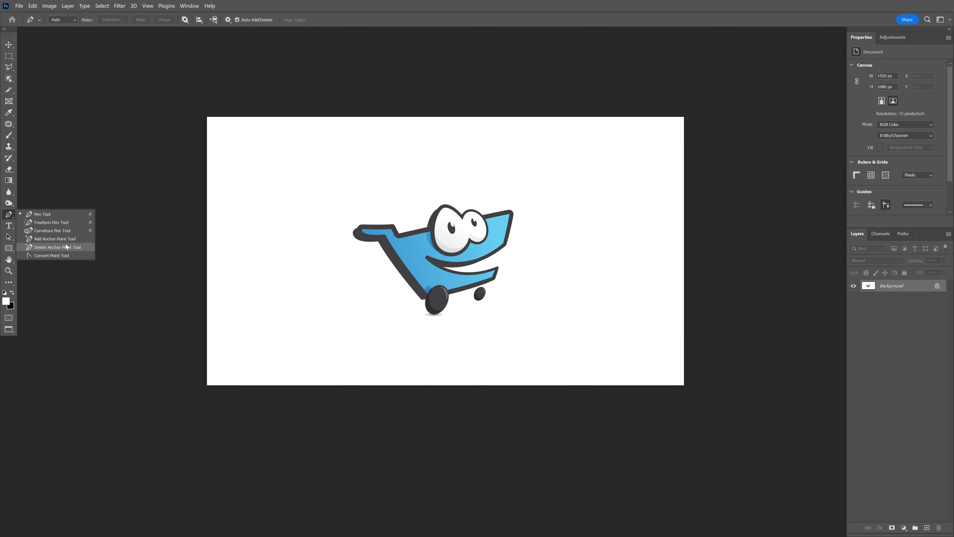
mouse_move(55, 231)
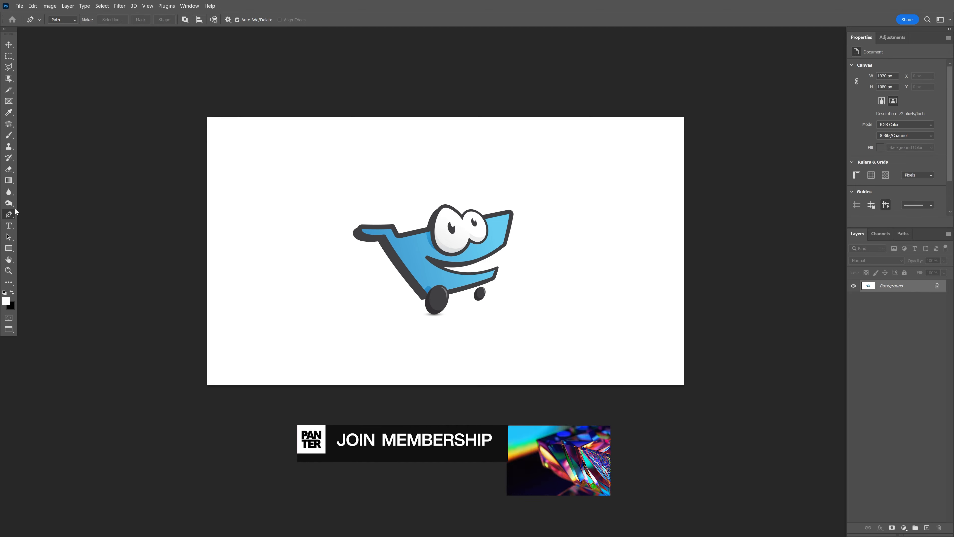
Enable the Content-Aware Tracing Tool in the Technology Previews preferences
left_click(8, 44)
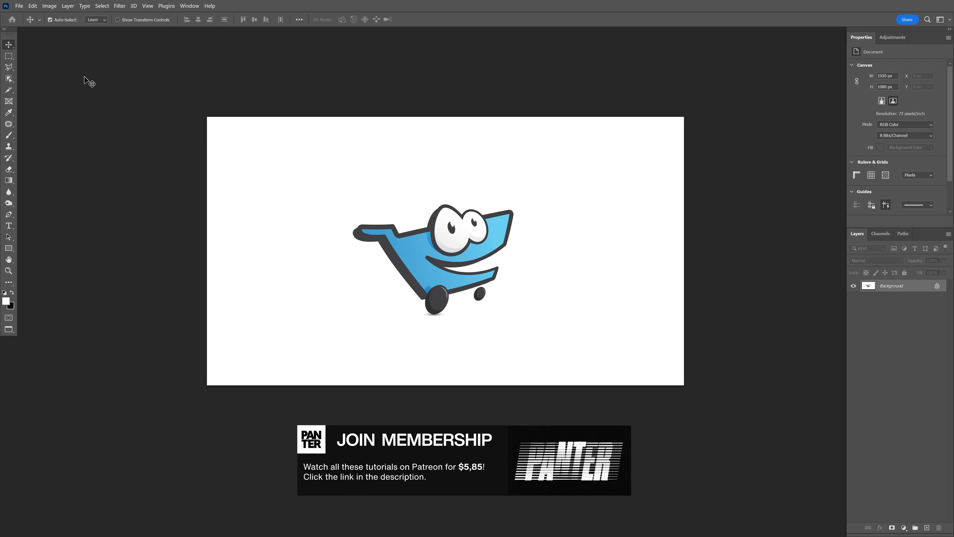
left_click(32, 6)
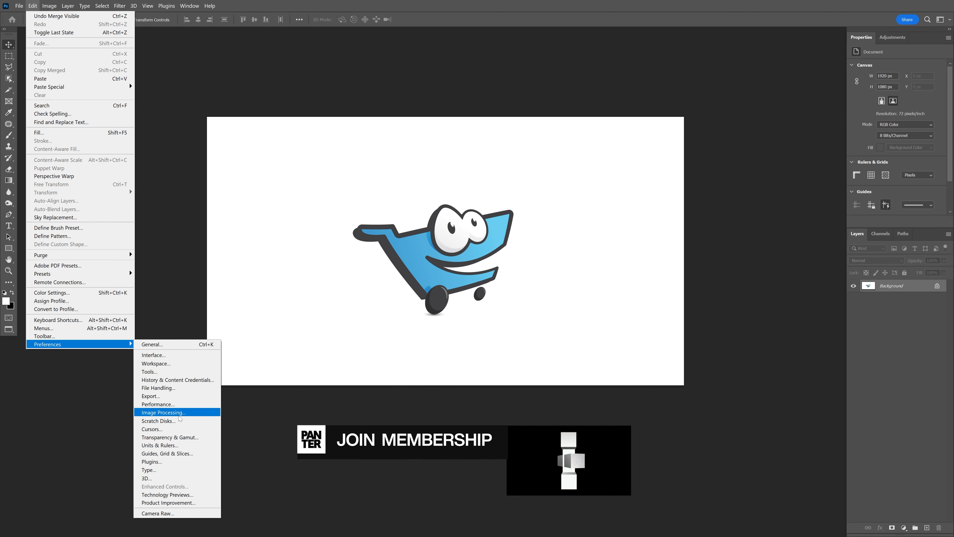
mouse_move(166, 494)
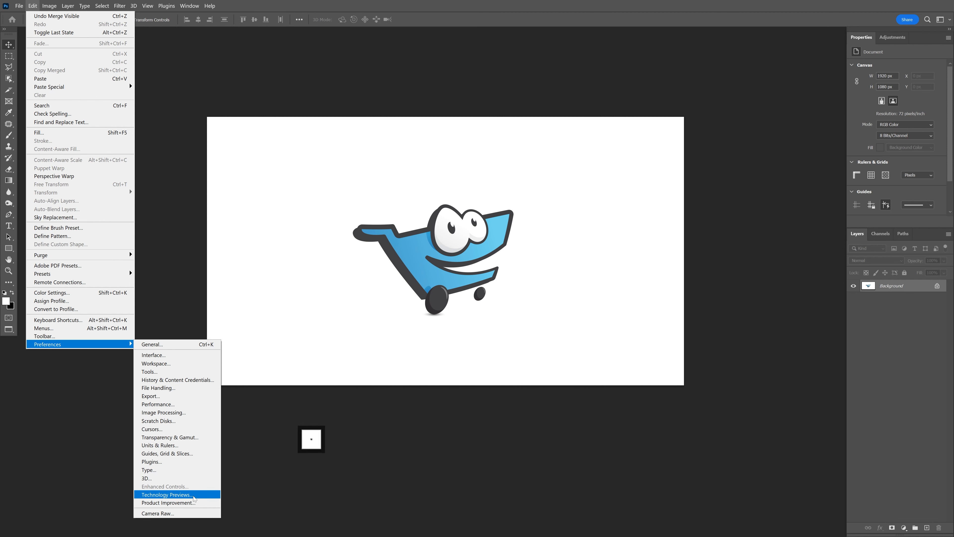
left_click(165, 494)
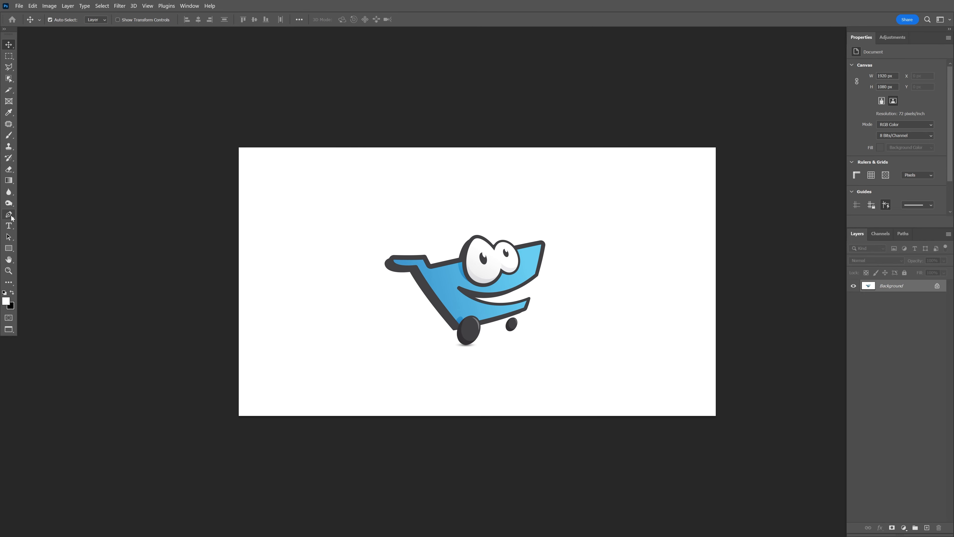
Choose the Content-Aware Tracing Tool from the Pen tool flyout
left_click(9, 214)
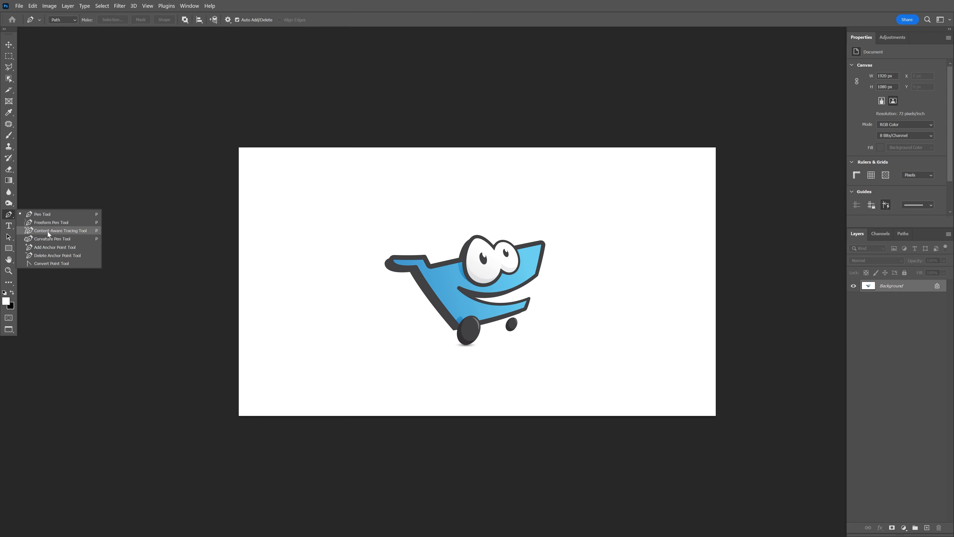
mouse_move(75, 235)
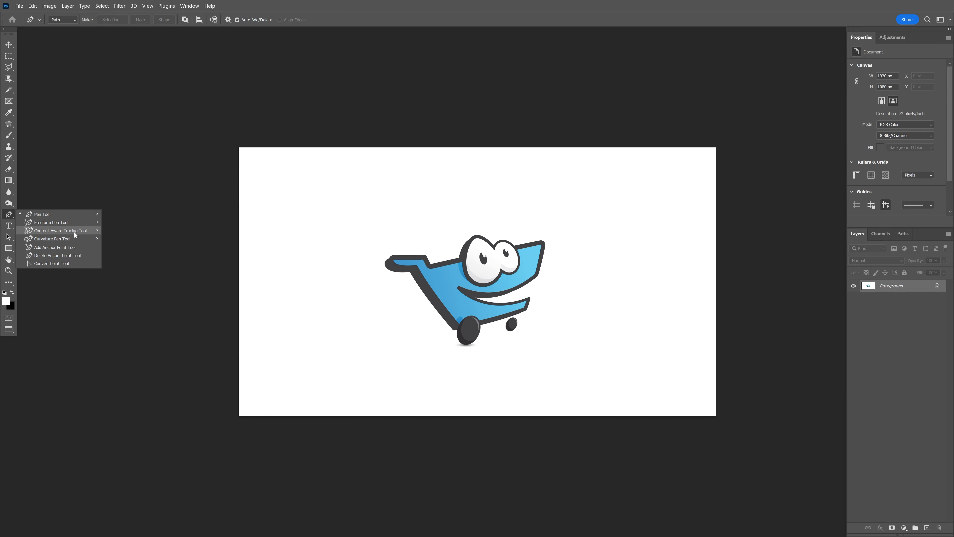
left_click(58, 230)
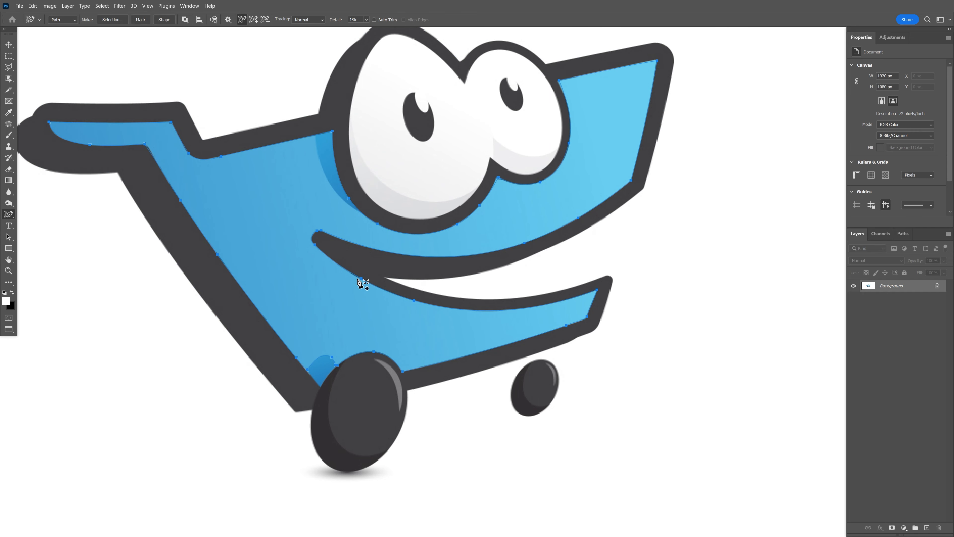
mouse_move(254, 153)
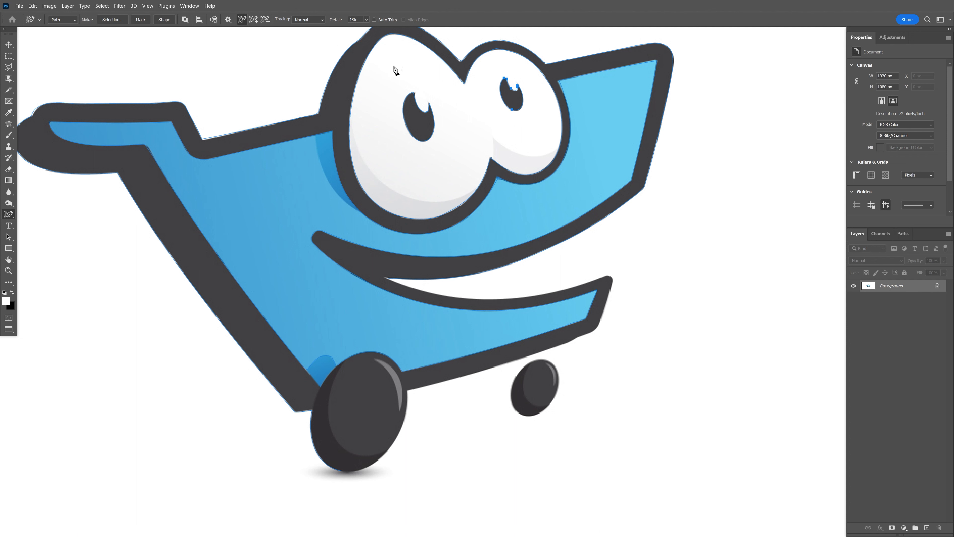
Keep the tracing detail option set to Normal while tracing the cart outline
left_click(307, 20)
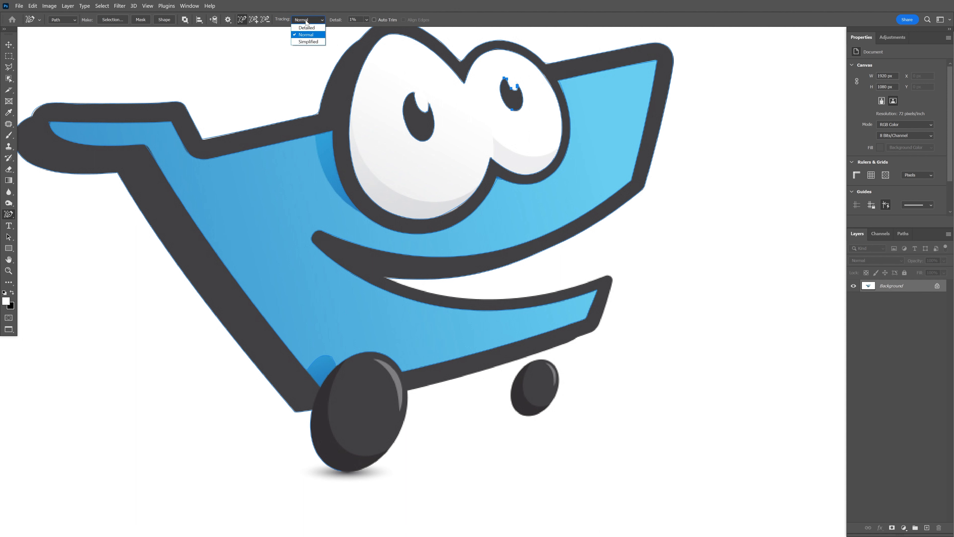
left_click(305, 34)
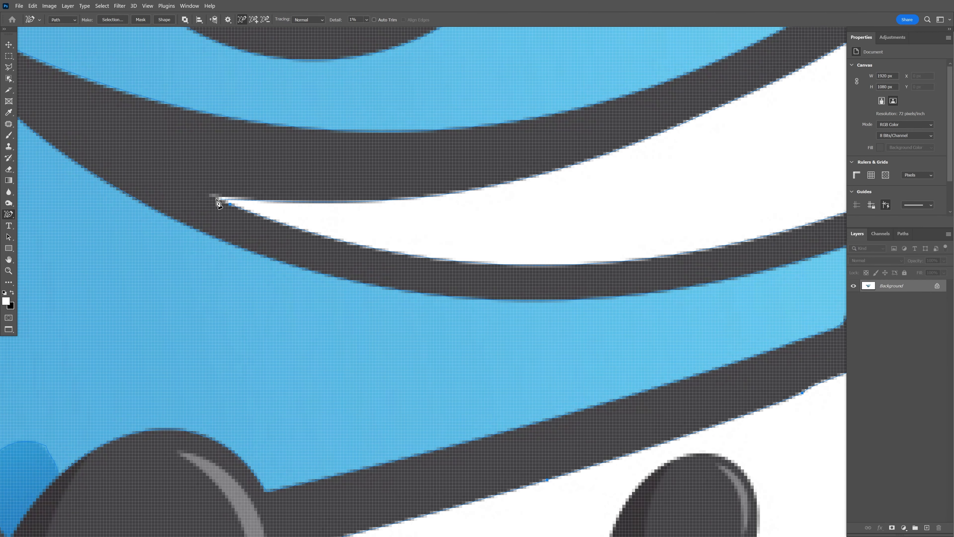
Switch to the Pen Tool to fix the path in the mouth gap and wheels
left_click(9, 214)
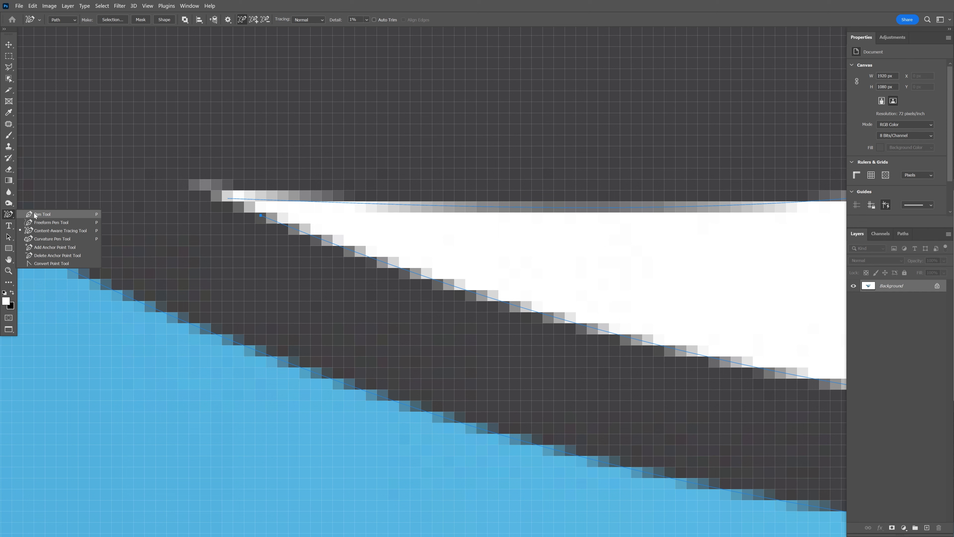
left_click(41, 213)
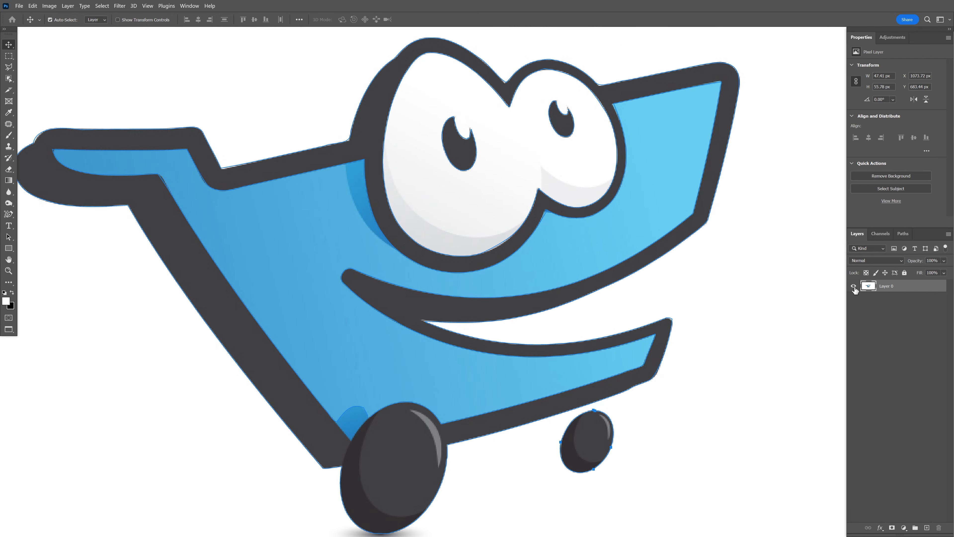
Hide Layer 0 so only the Work Path shows, then start a new fill layer
left_click(856, 286)
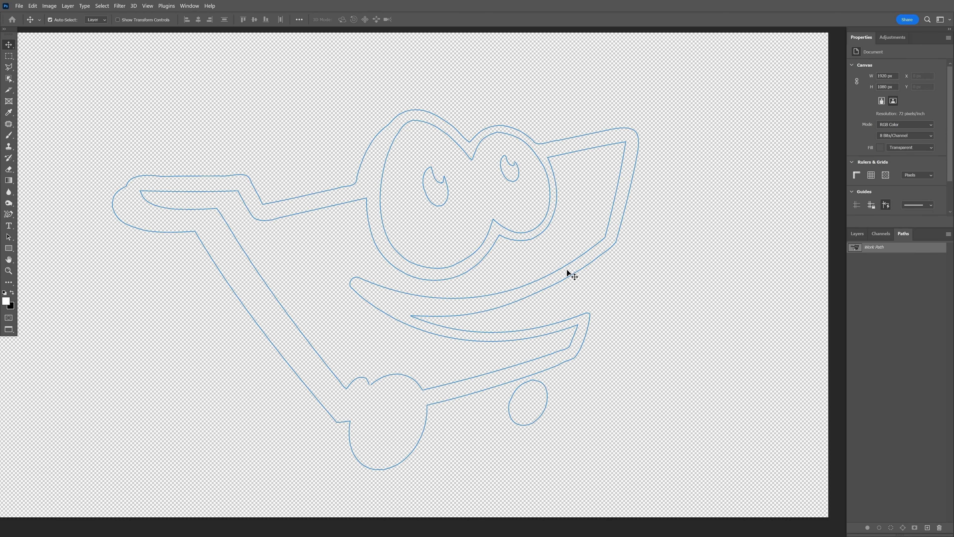
left_click(857, 234)
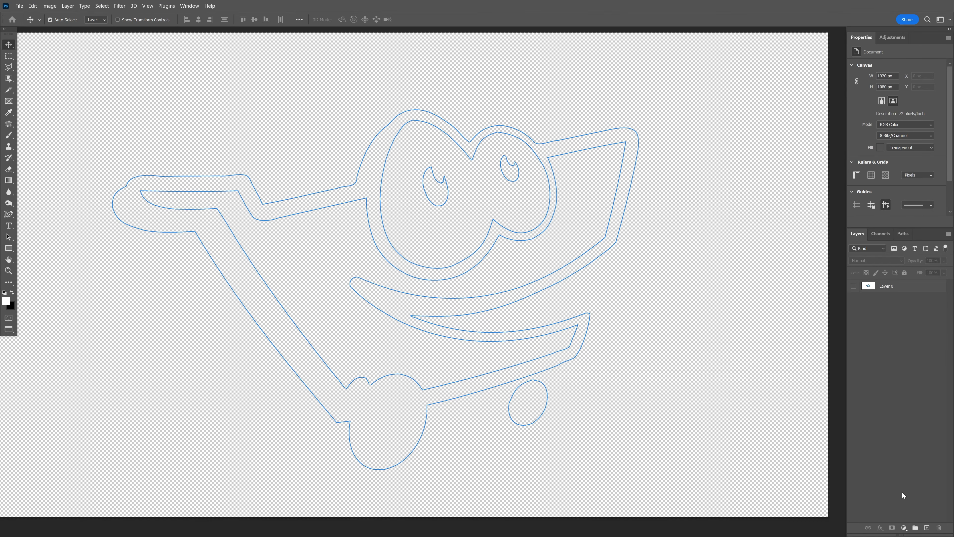
left_click(904, 527)
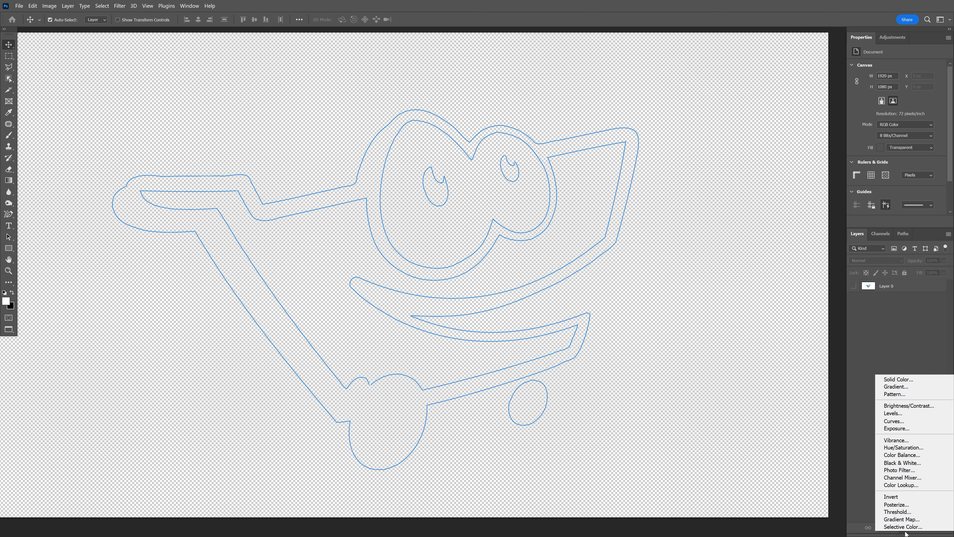
Add a Solid Color fill layer shaped by the path and confirm the black colour
left_click(896, 379)
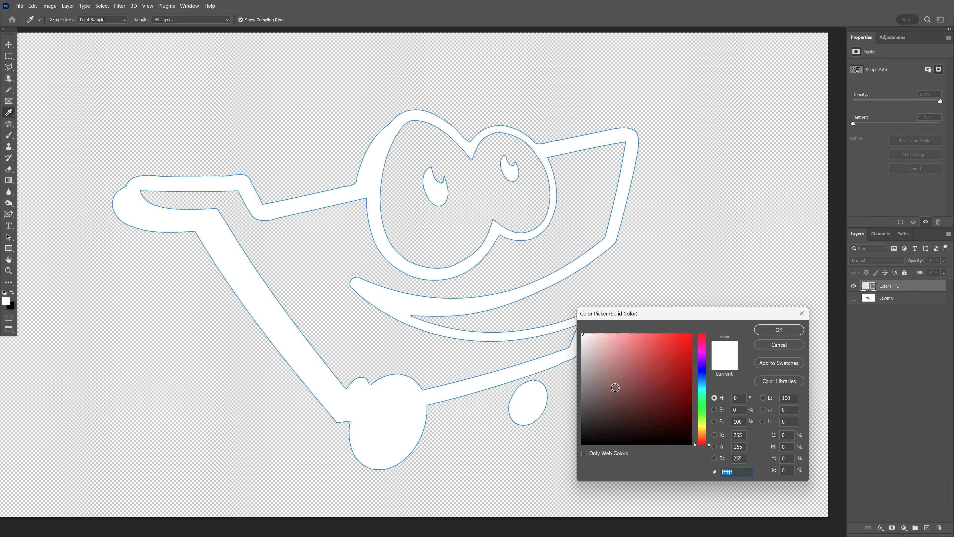
left_click(777, 329)
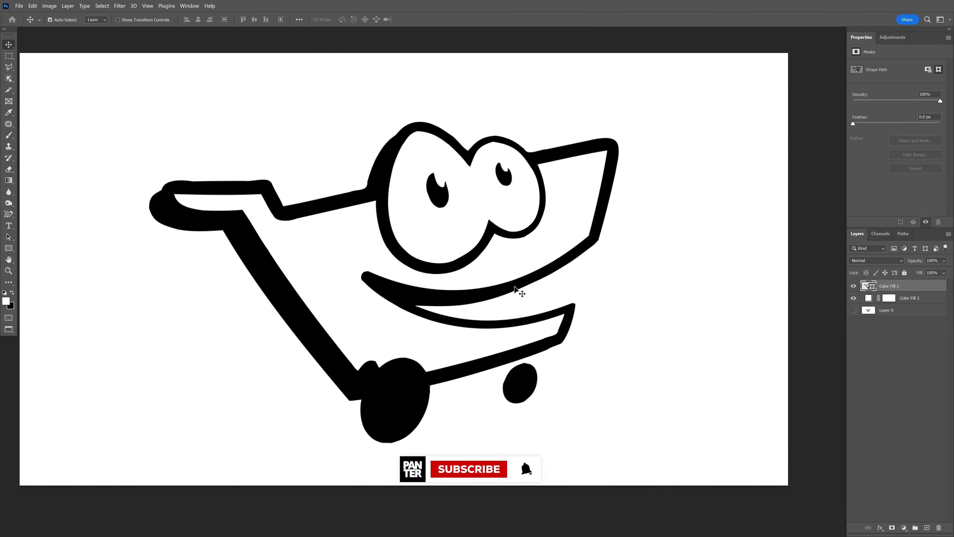
mouse_move(594, 290)
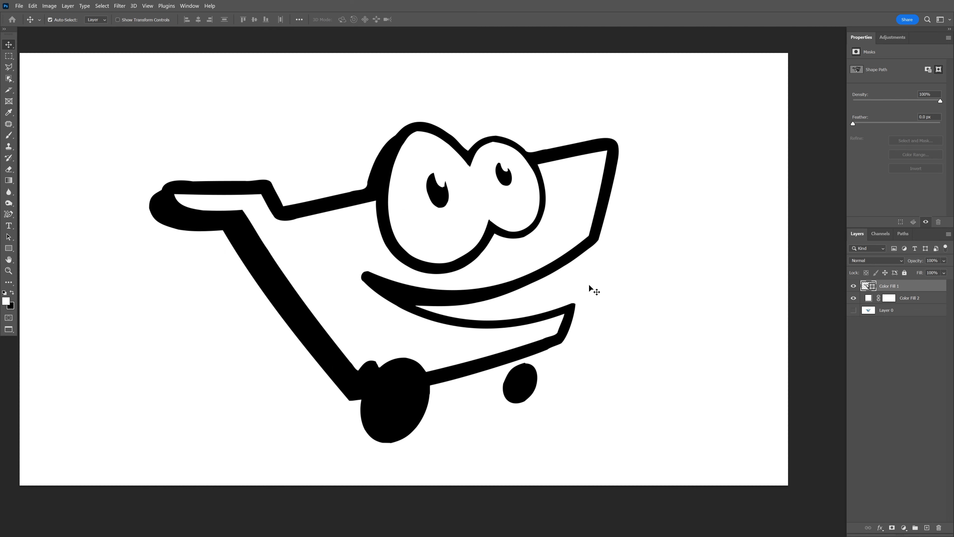